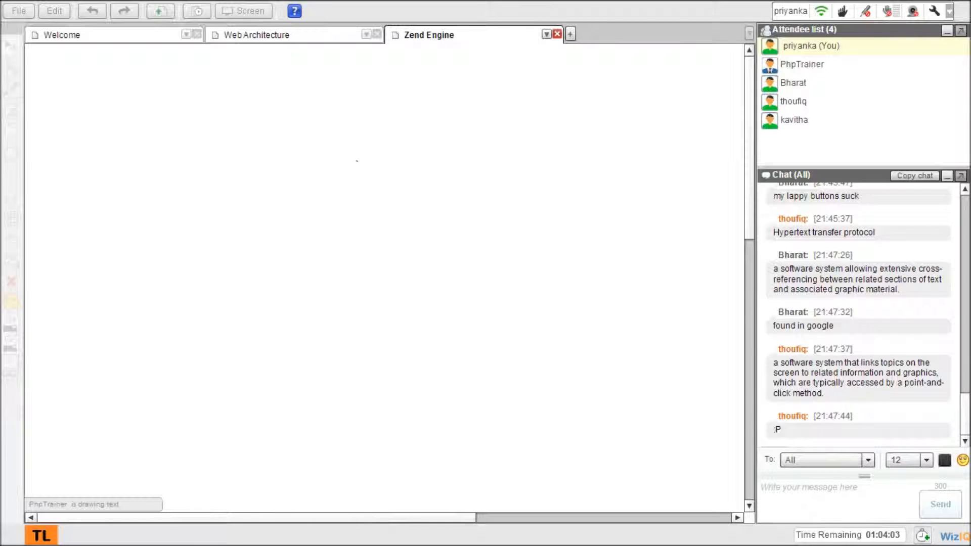
- Draw an empty box at the upper left and a tall empty box on the right of the whiteboard
{"action": "left_click_drag", "start_coordinate": [102, 123], "coordinate": [195, 189]}
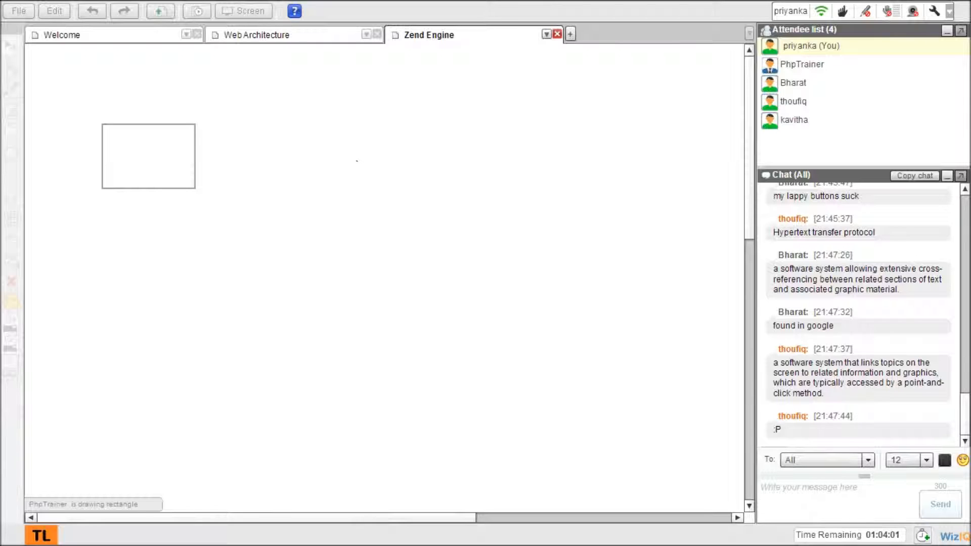
{"action": "left_click_drag", "start_coordinate": [486, 94], "coordinate": [534, 222]}
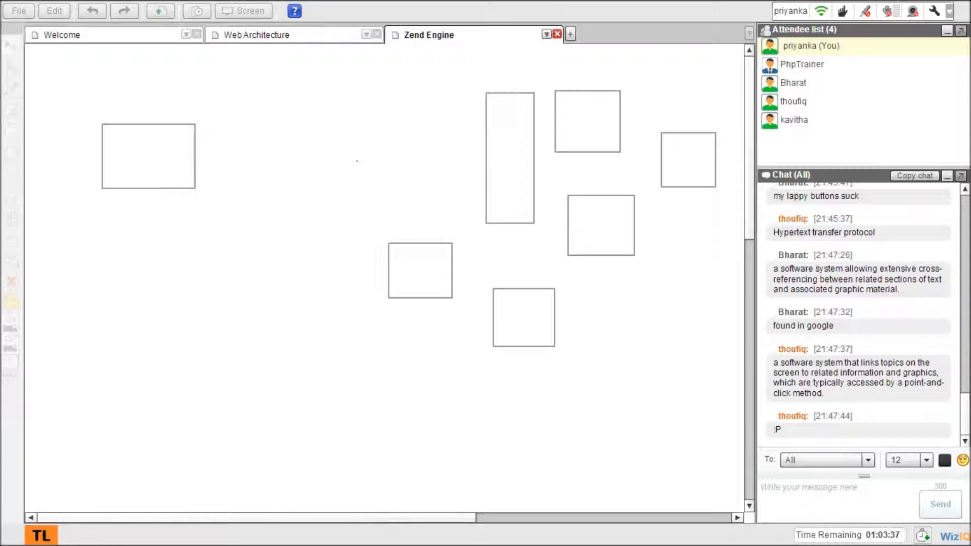
- Label the left box 'browser' and draw an arrow from it to the tall Server box
{"action": "type", "text": "browser"}
{"action": "type", "text": "I request for a php file"}
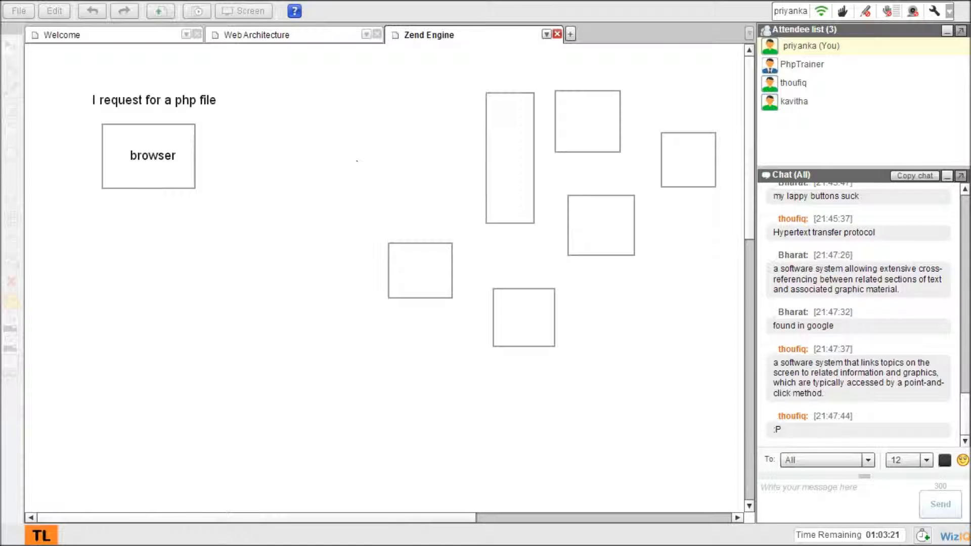
{"action": "left_click_drag", "start_coordinate": [199, 154], "coordinate": [480, 127]}
{"action": "type", "text": "Server"}
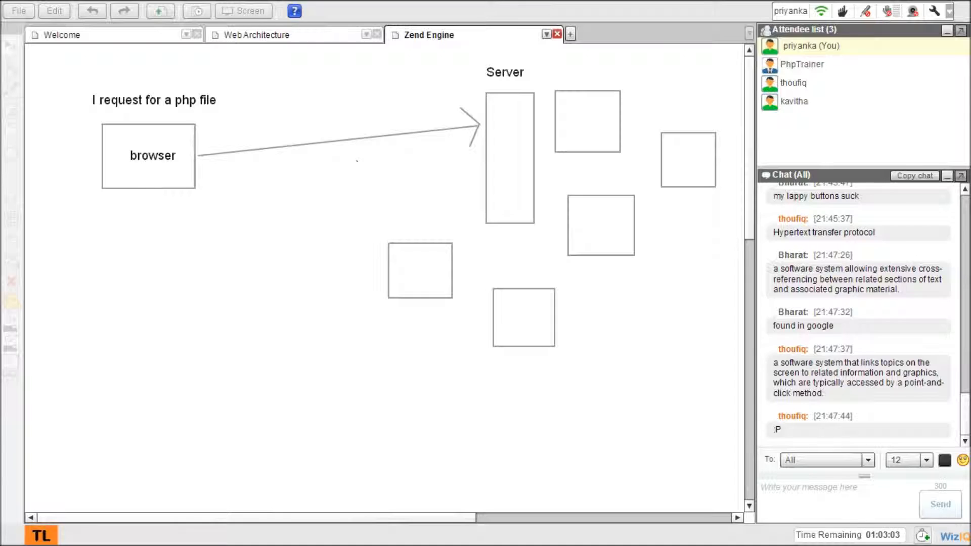
- Label the lower box 'Apache' and add the note 'PHP is just a business logic.' at lower left
{"action": "type", "text": "Apache"}
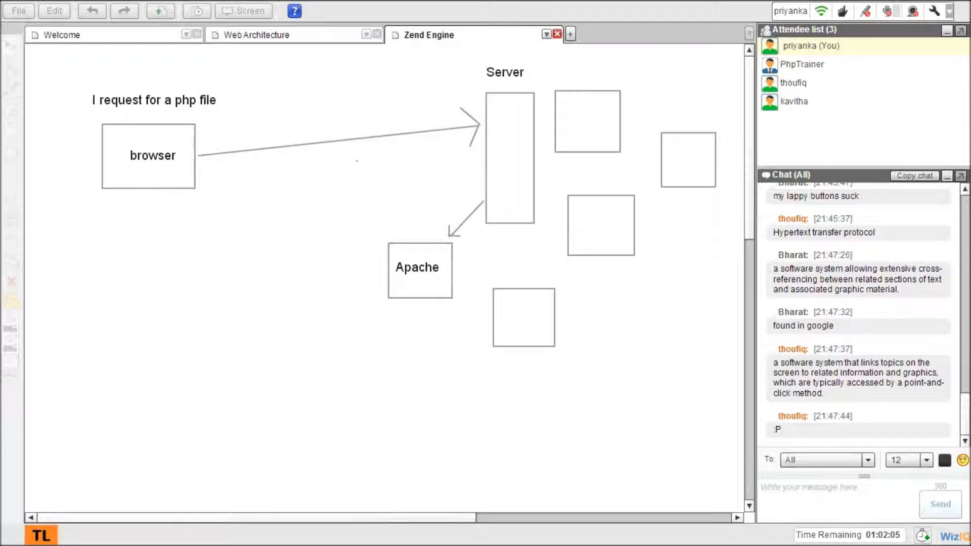
{"action": "type", "text": "PHP is just a business logic."}
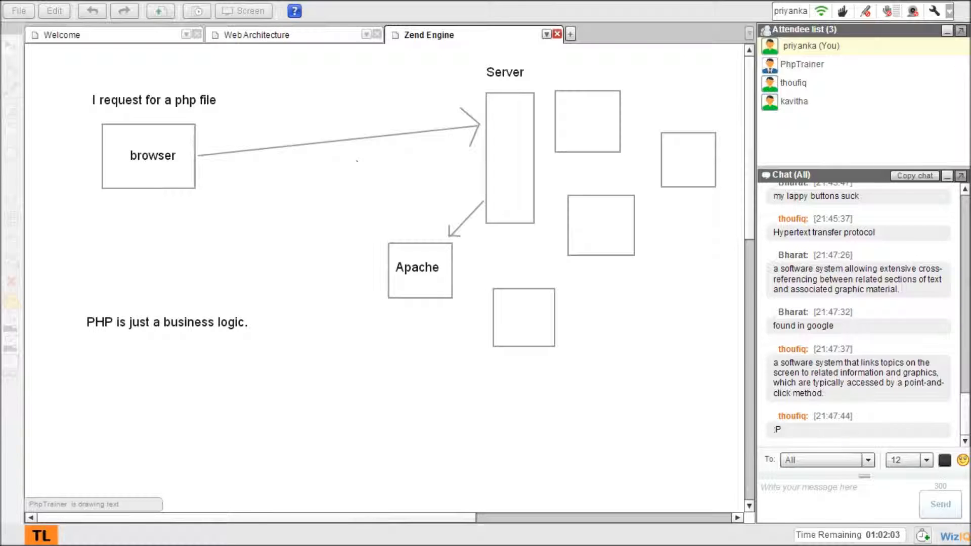